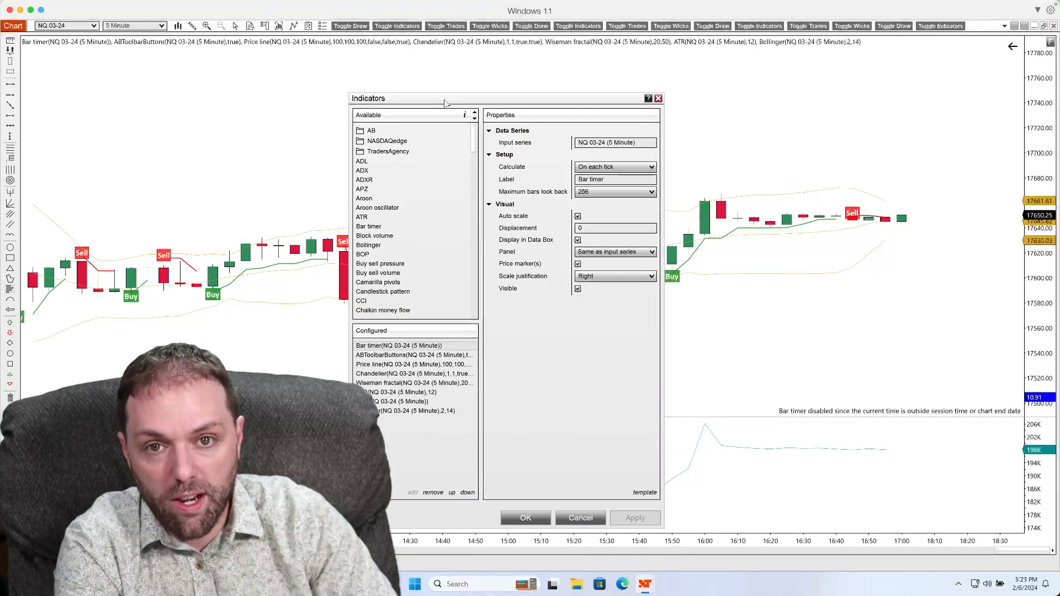
Add the RSI indicator (period 14, smoothing 3) to the Configured list from the Available list
scroll(down, 3)
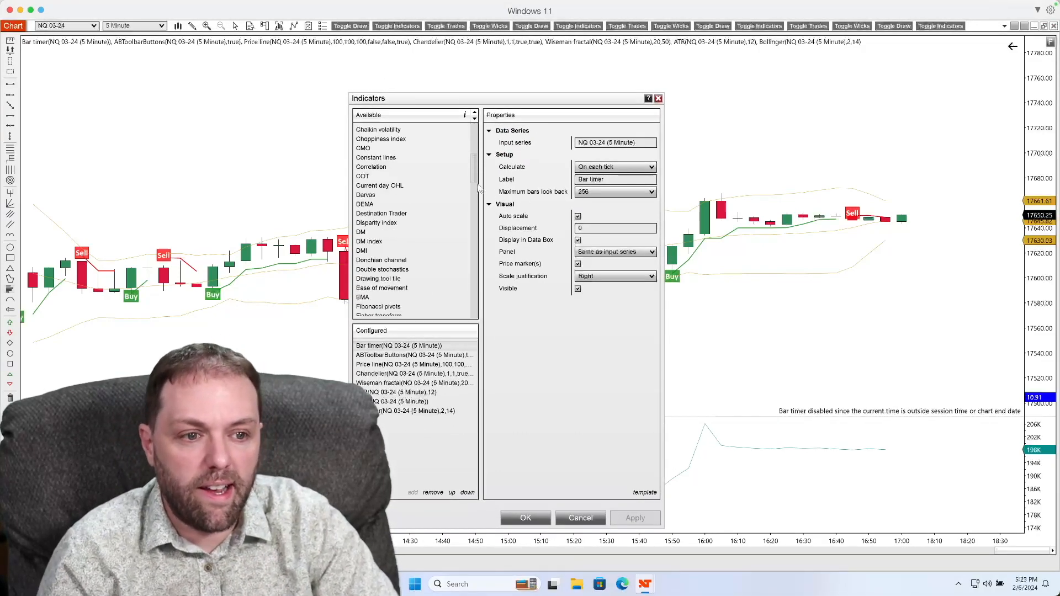
scroll(down, 3)
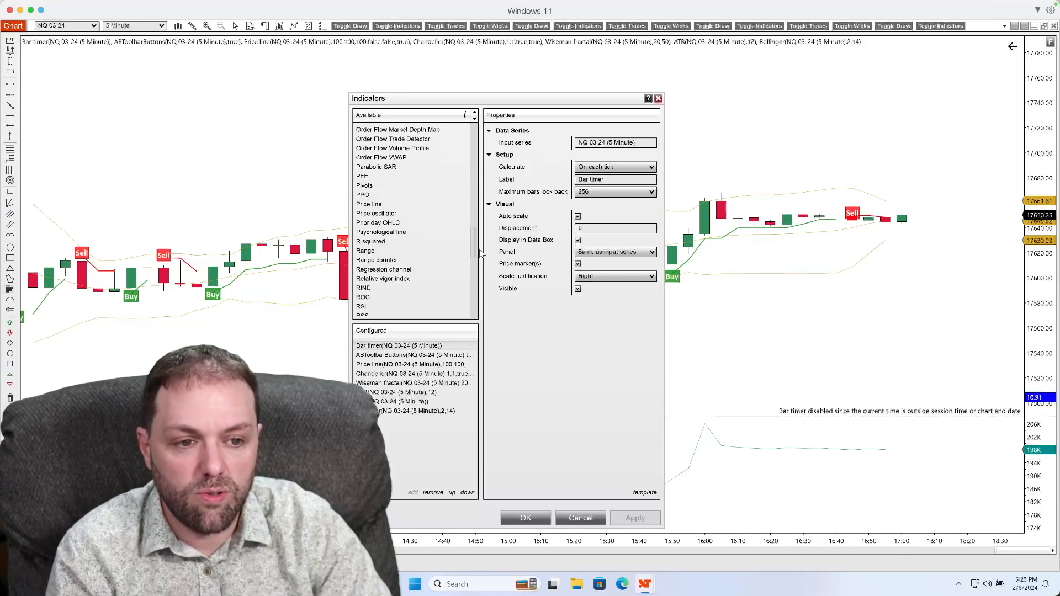
scroll(down, 3)
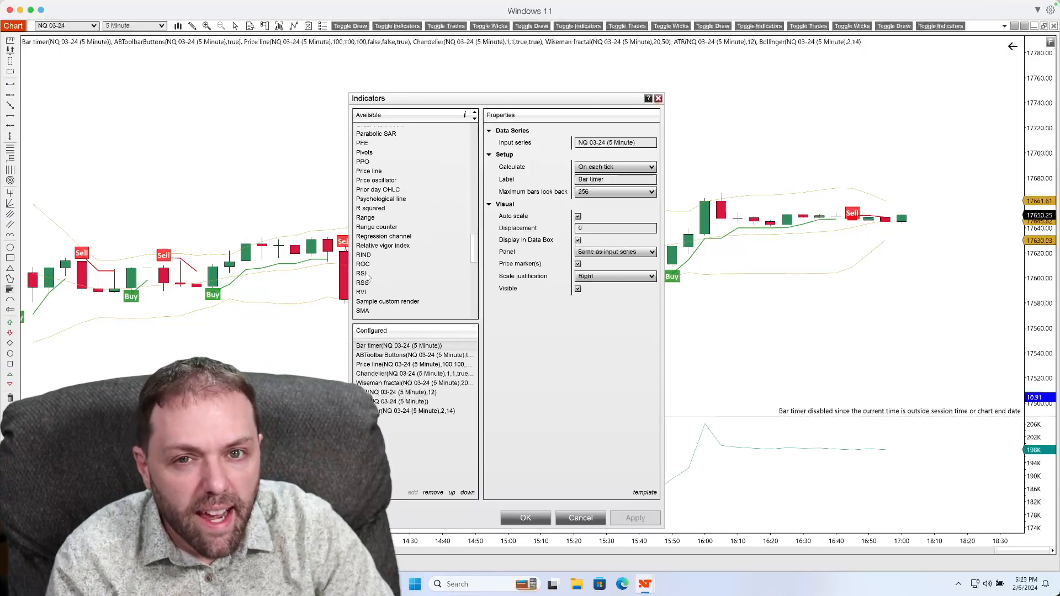
click(361, 273)
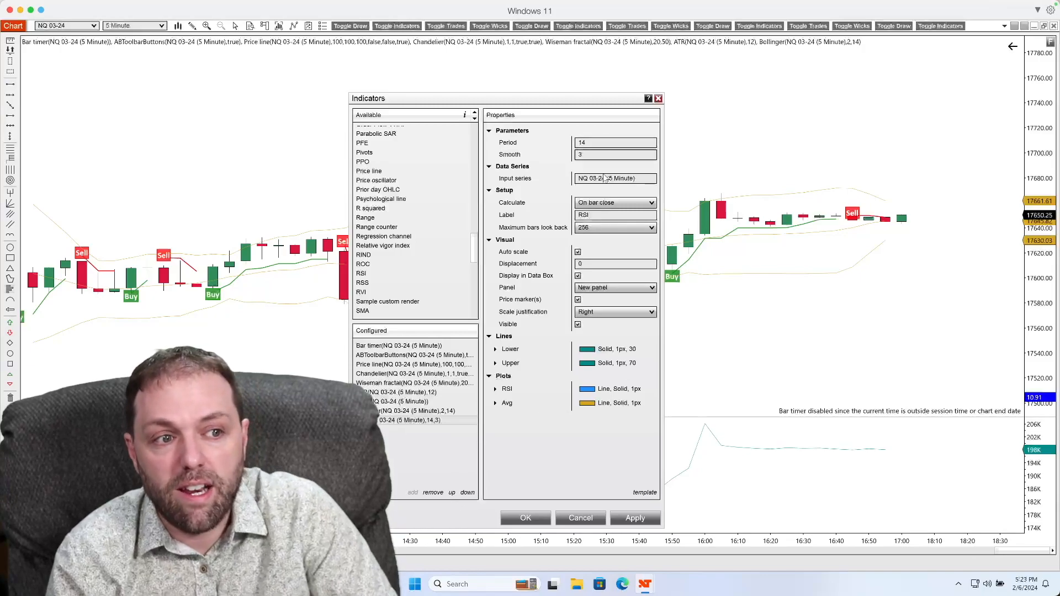
click(526, 518)
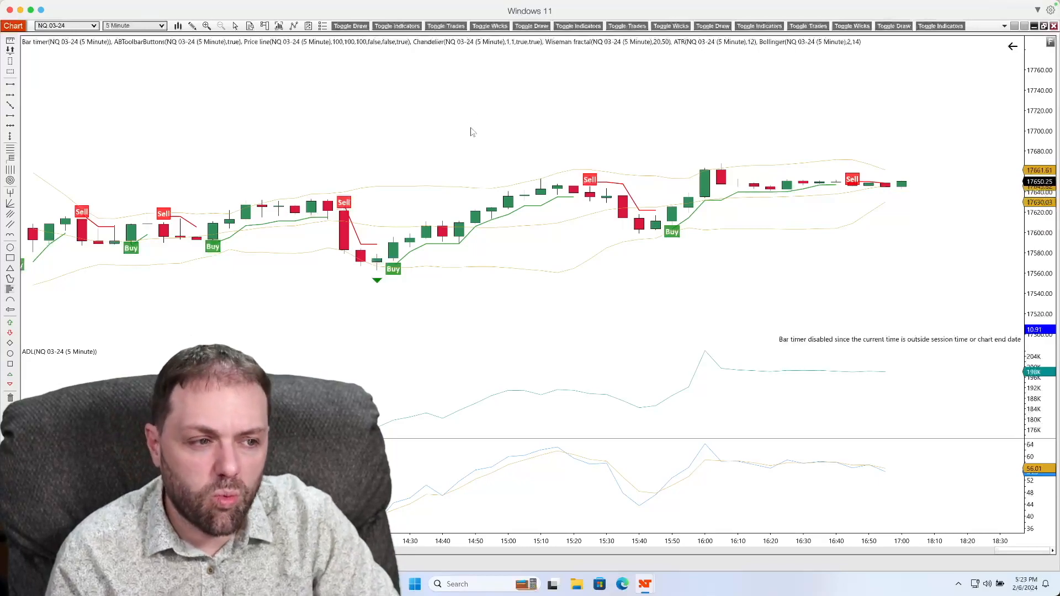
Bring up the NQ 03-24 chart's context menu with the RSI panel applied
right_click(471, 132)
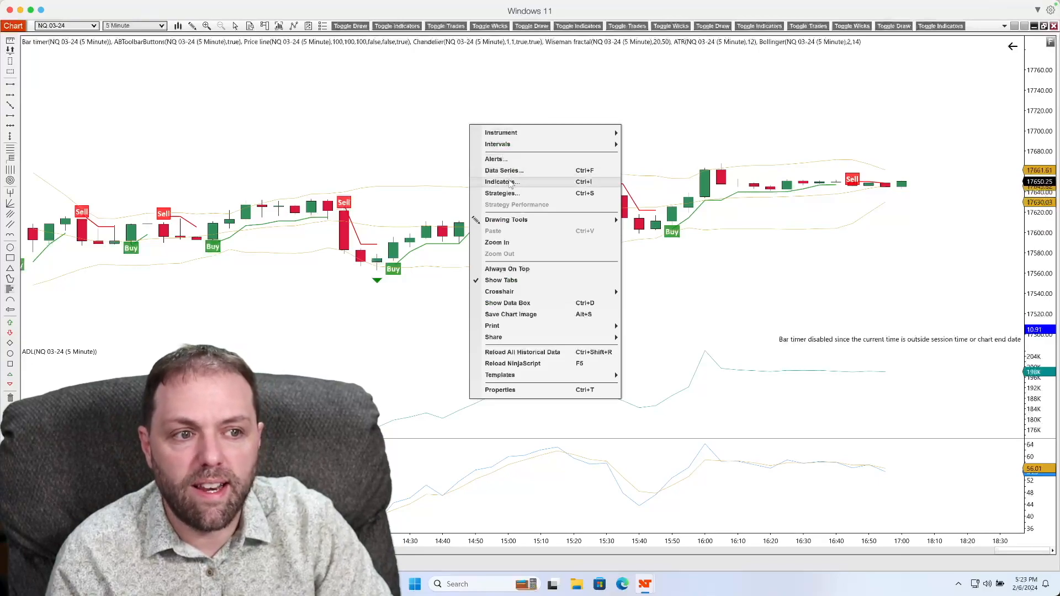
Reopen the Indicators window listing the chart's configured indicators
click(502, 181)
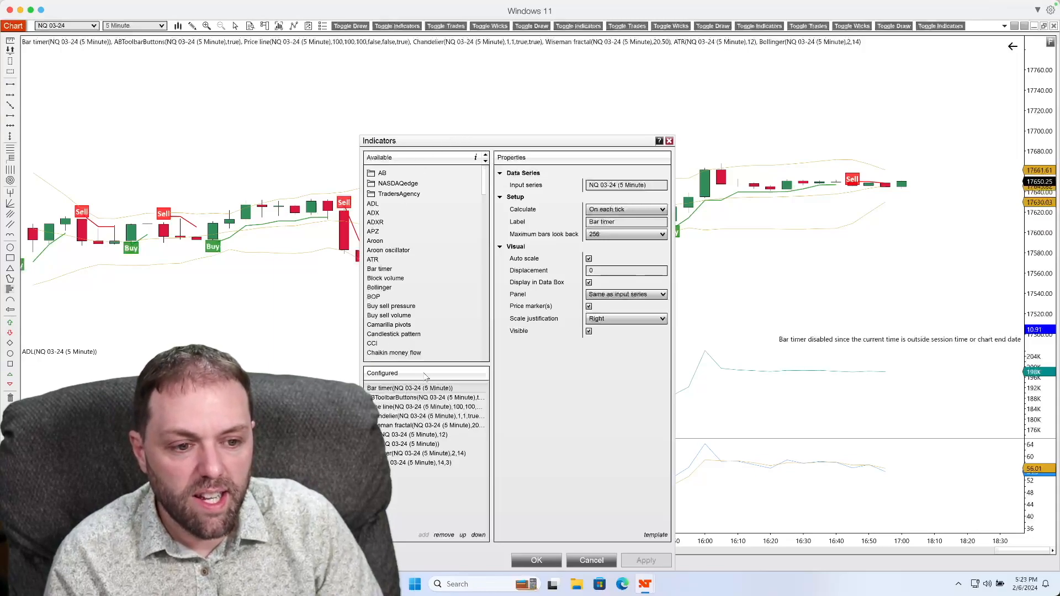
Remove the ADL indicator so only the price and RSI panels remain, then confirm
click(405, 445)
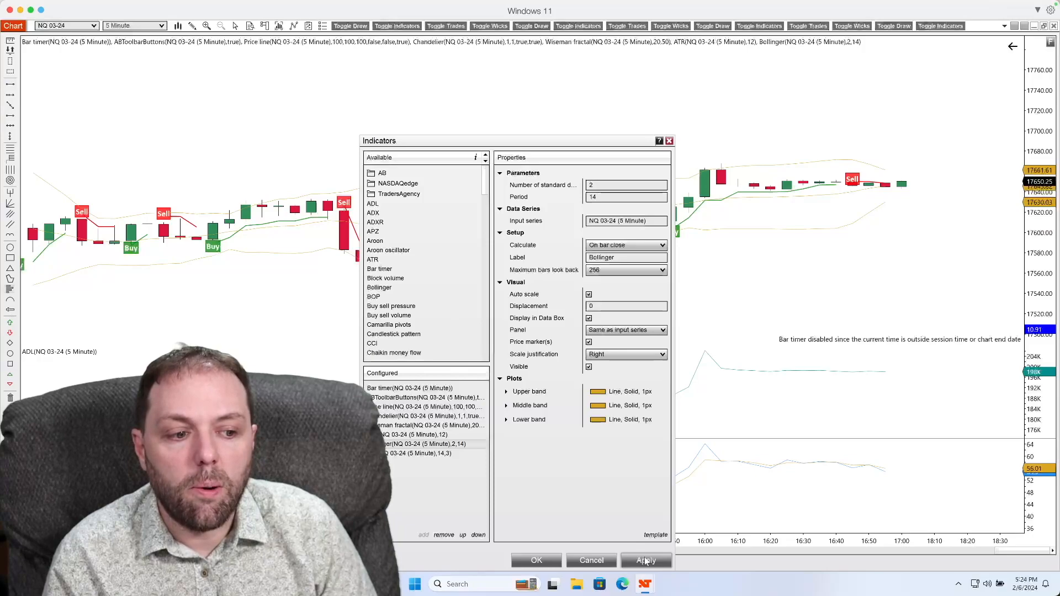
click(646, 561)
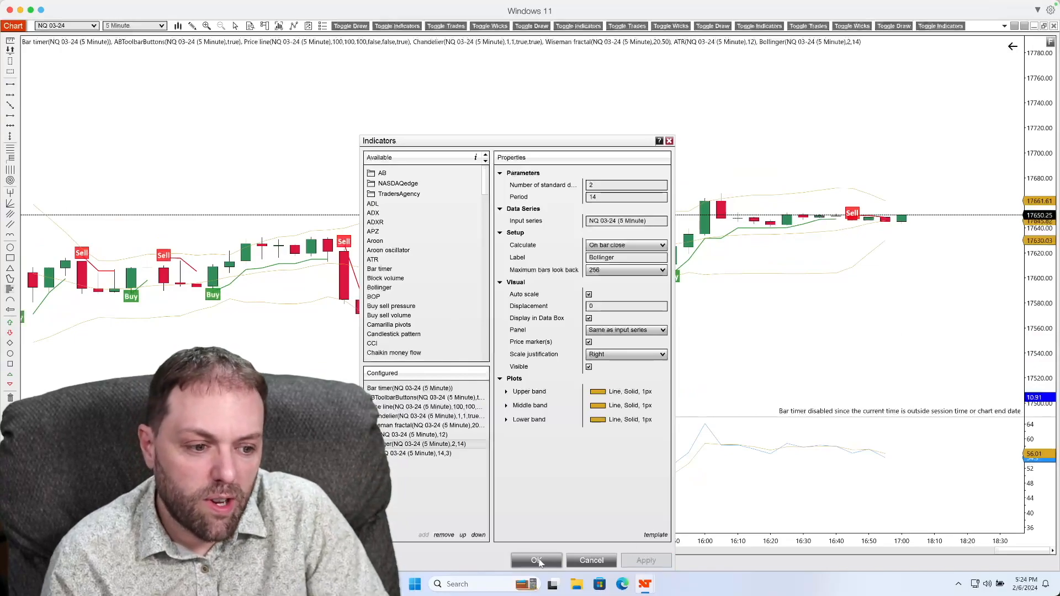
click(537, 561)
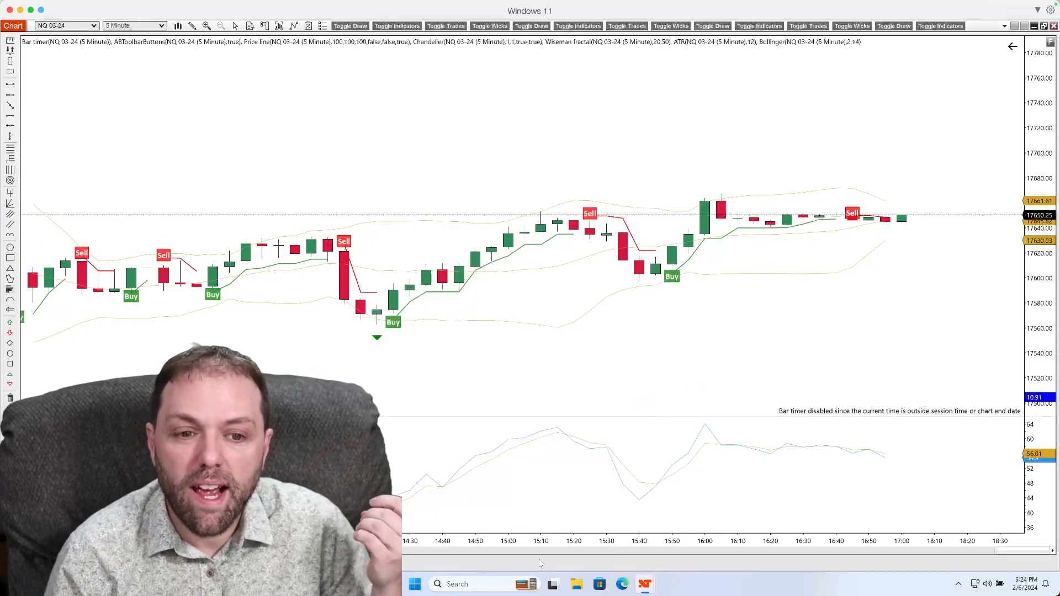